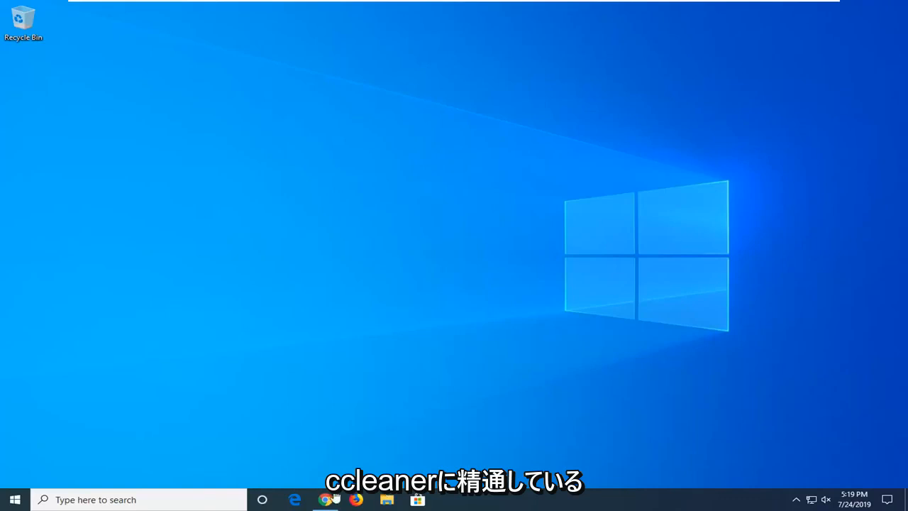
# - Launch CCleaner Free from the desktop shortcut to its Easy Clean welcome screen
pyautogui.click(14, 499)
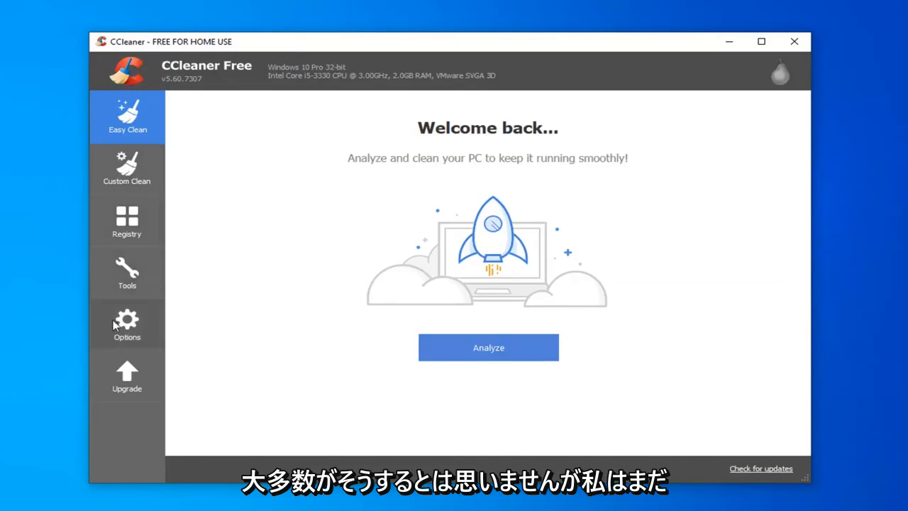
# - Run the Registry Cleaner scan, finishing at 100% with five issues listed
pyautogui.click(126, 323)
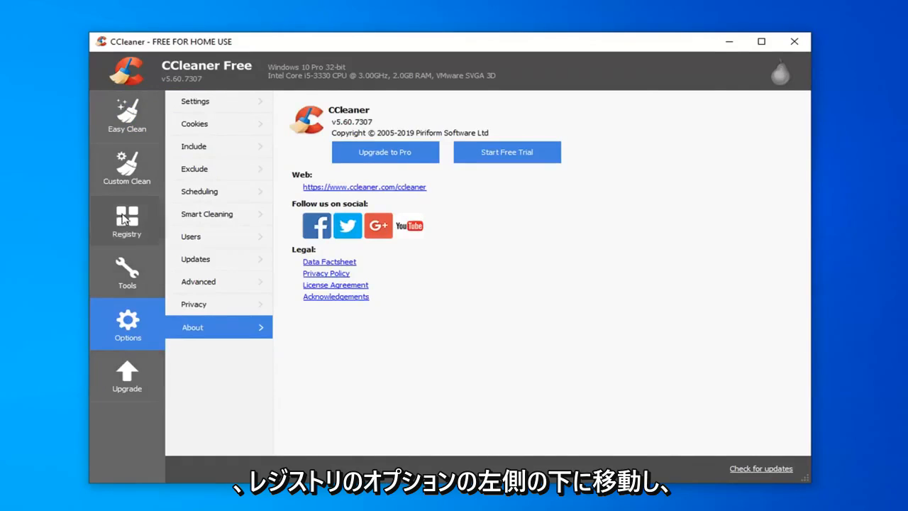
pyautogui.click(128, 221)
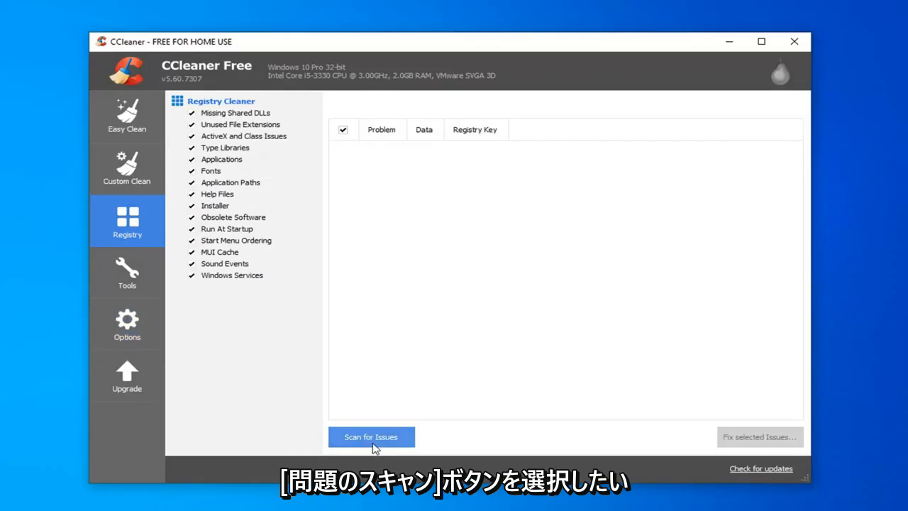
pyautogui.click(372, 437)
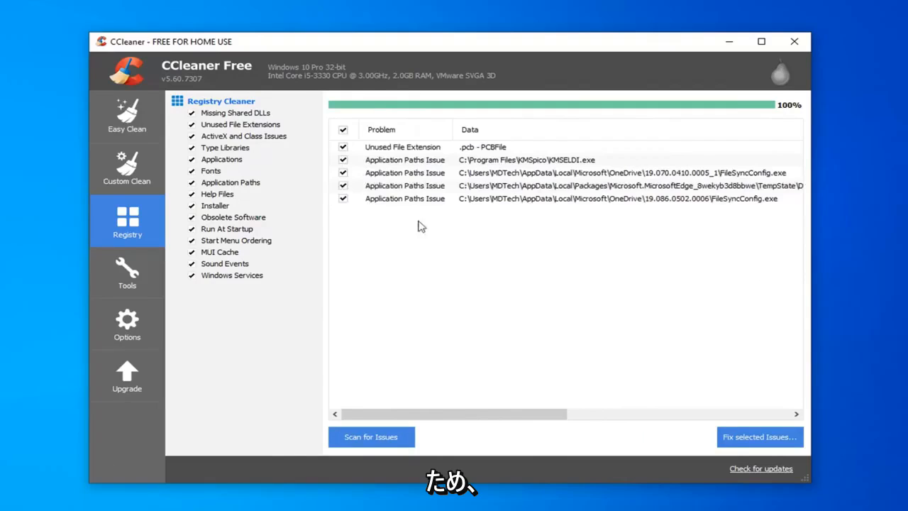
pyautogui.moveTo(439, 236)
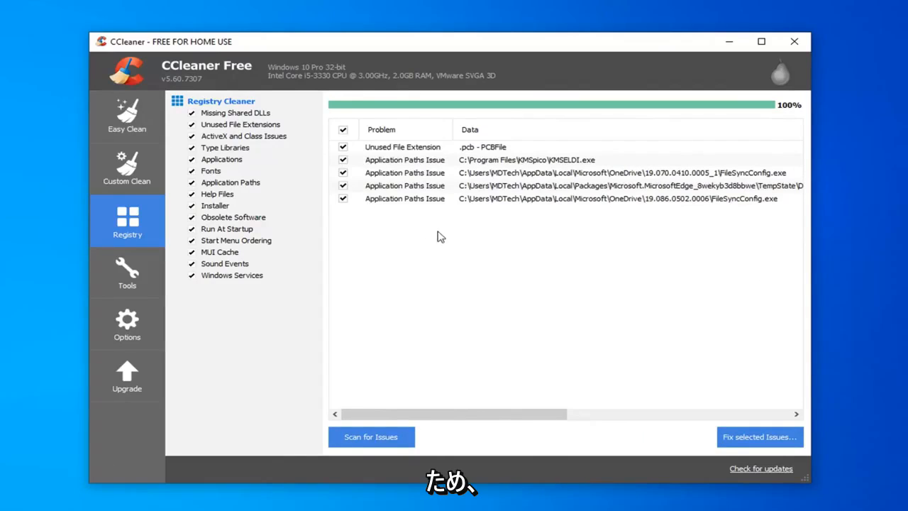
pyautogui.moveTo(757, 437)
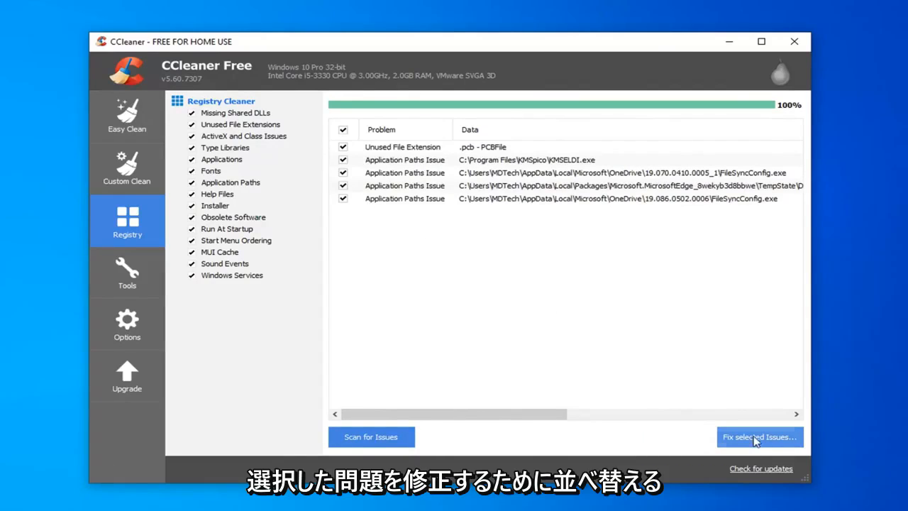
# - Begin fixing the issues, agree to a registry backup, and target the Desktop with a cleared file name
pyautogui.click(759, 437)
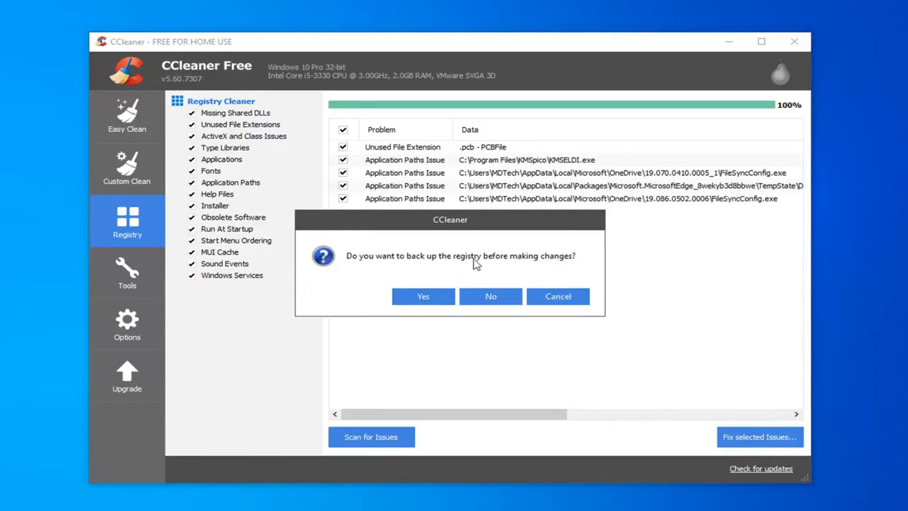
pyautogui.click(422, 296)
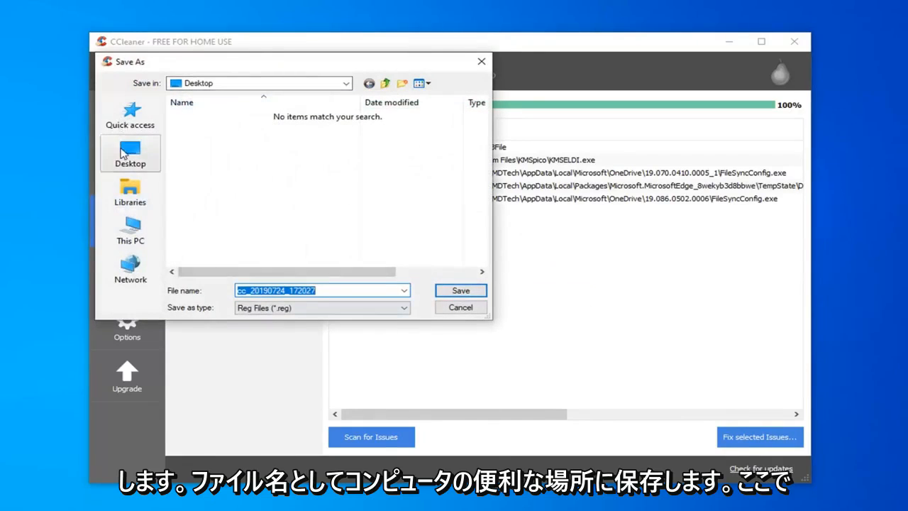
pyautogui.click(131, 153)
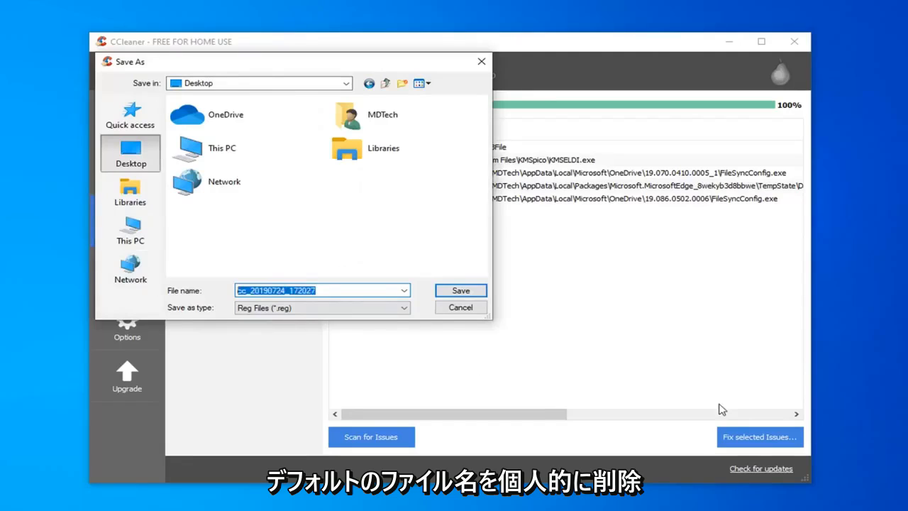
pyautogui.press('Delete')
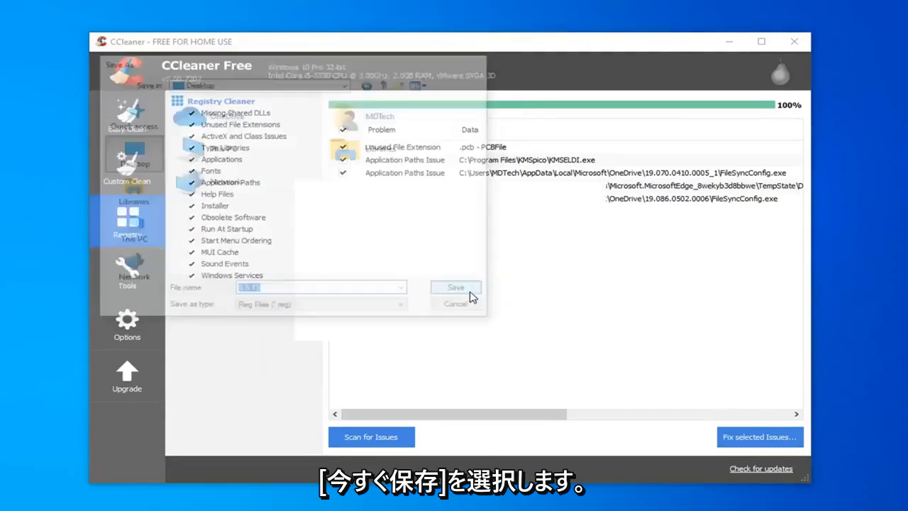
# - Save the .reg backup, repair all five registry issues, and close CCleaner
pyautogui.click(456, 287)
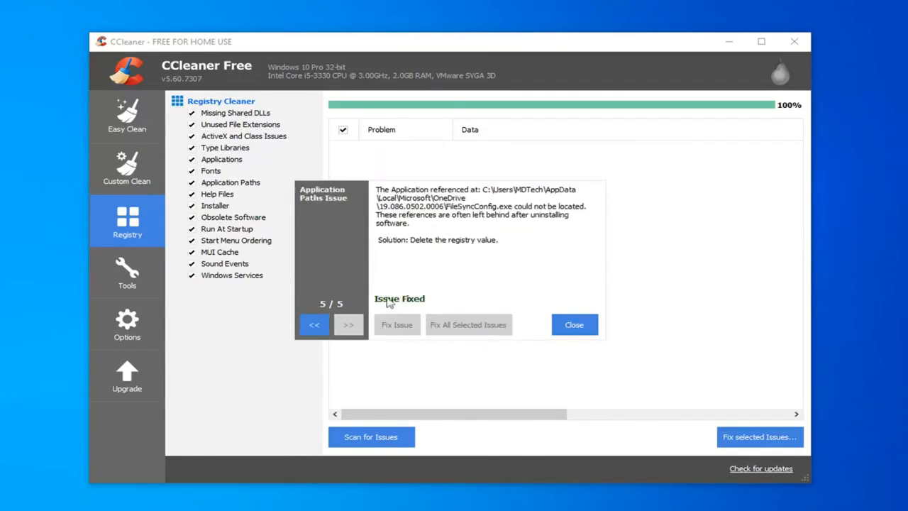
pyautogui.click(573, 323)
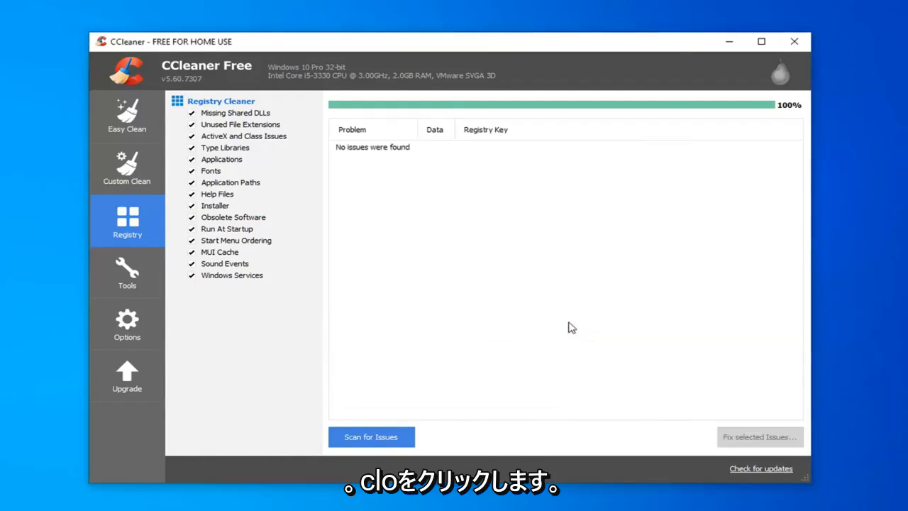
pyautogui.click(794, 41)
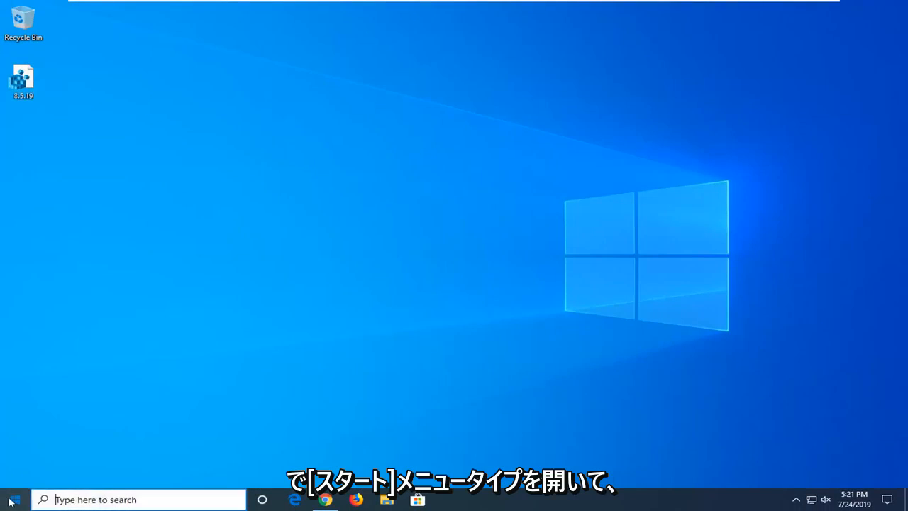
# - Open Disk Cleanup via 'disk' search, include system files, and confirm permanent deletion on drive C:
pyautogui.write('disk')
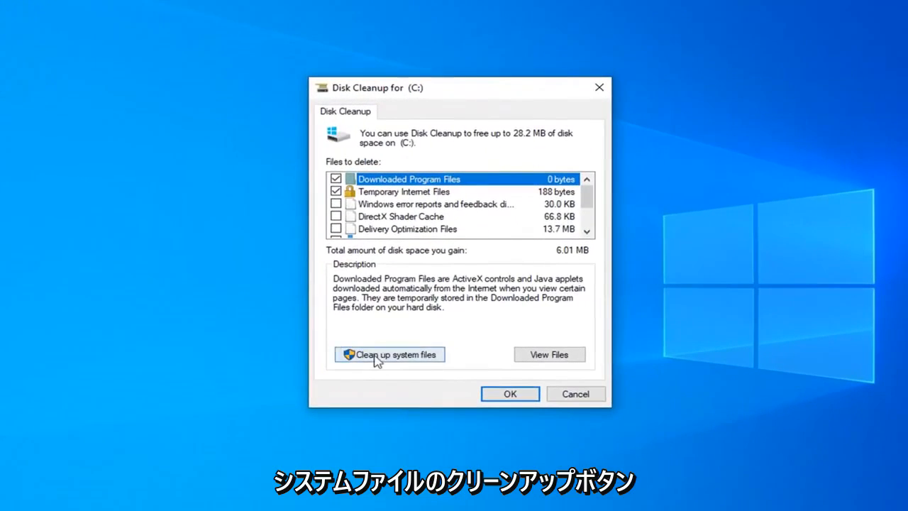
pyautogui.click(389, 355)
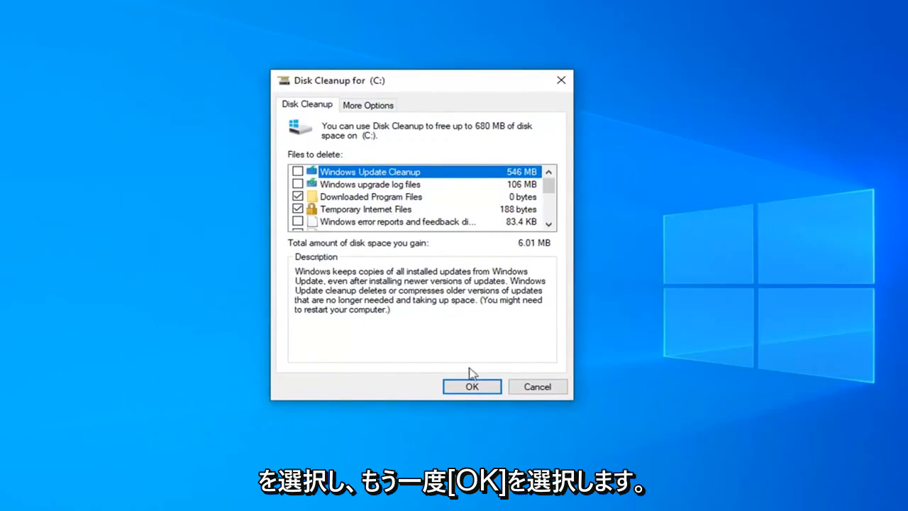
pyautogui.click(471, 386)
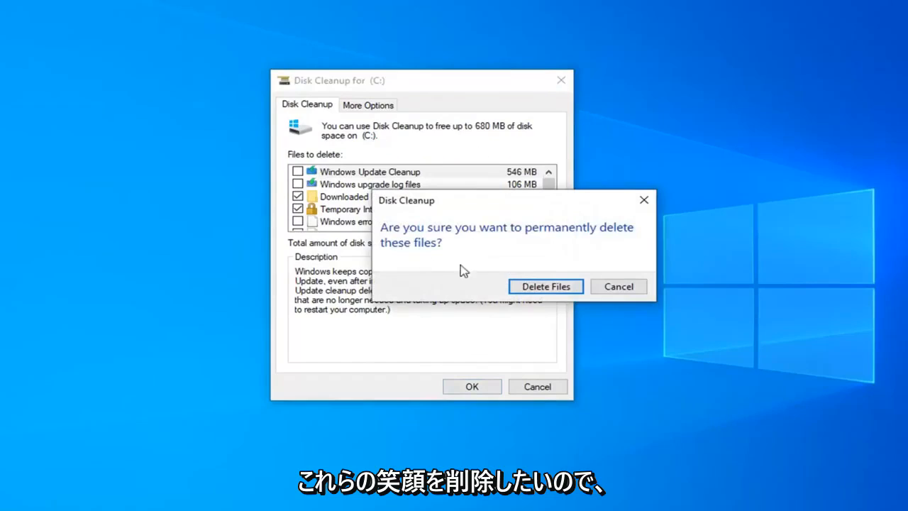
pyautogui.click(545, 287)
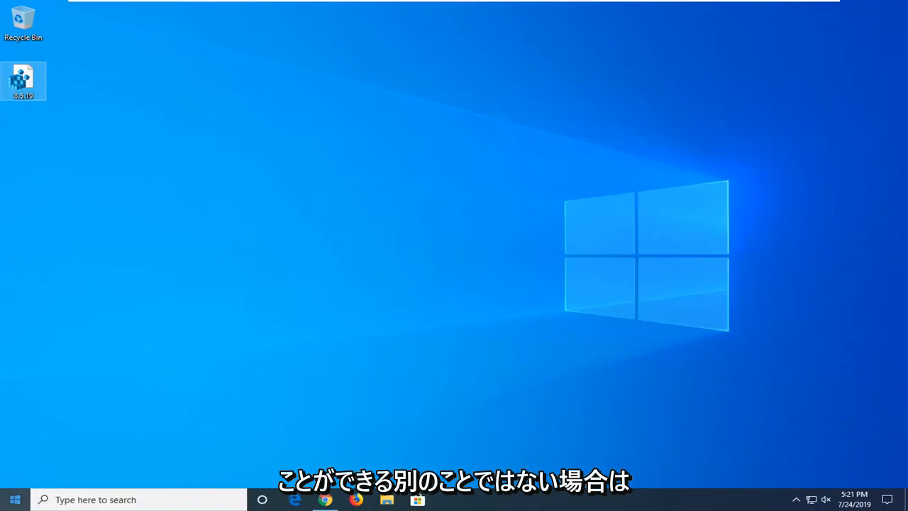
# - Search 'cmd' in Start and run Command Prompt as administrator, allowing the UAC prompt
pyautogui.click(15, 500)
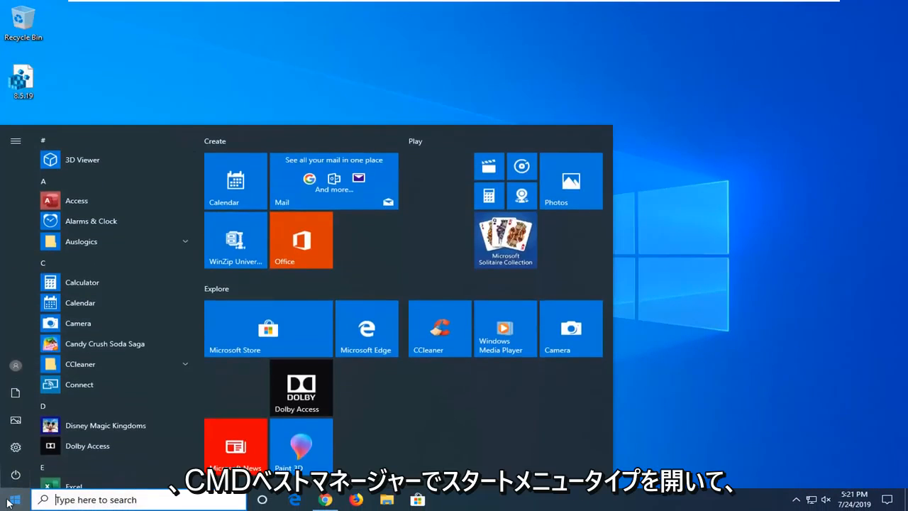
pyautogui.write('cmd')
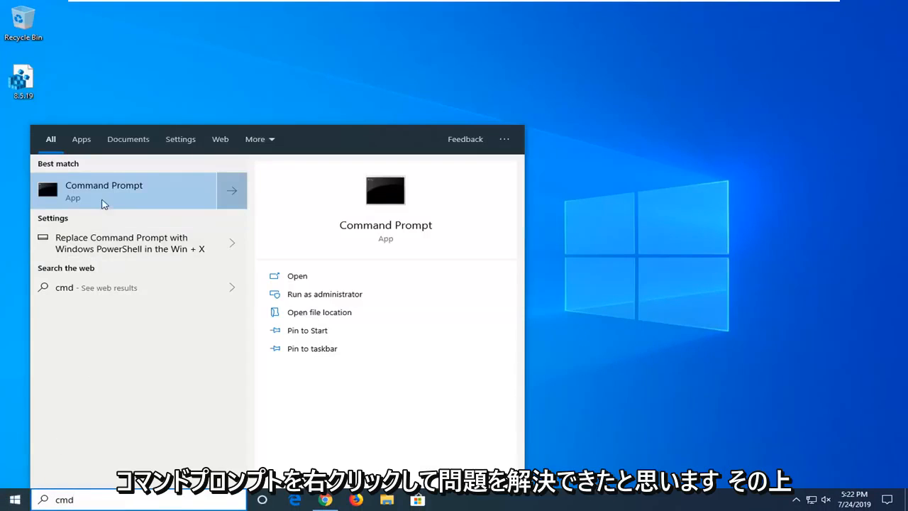
pyautogui.rightClick(103, 191)
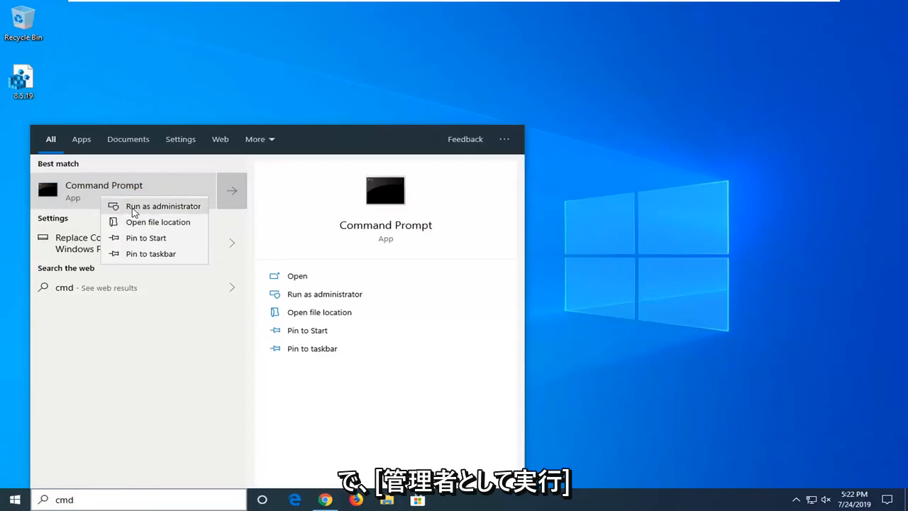
pyautogui.click(161, 205)
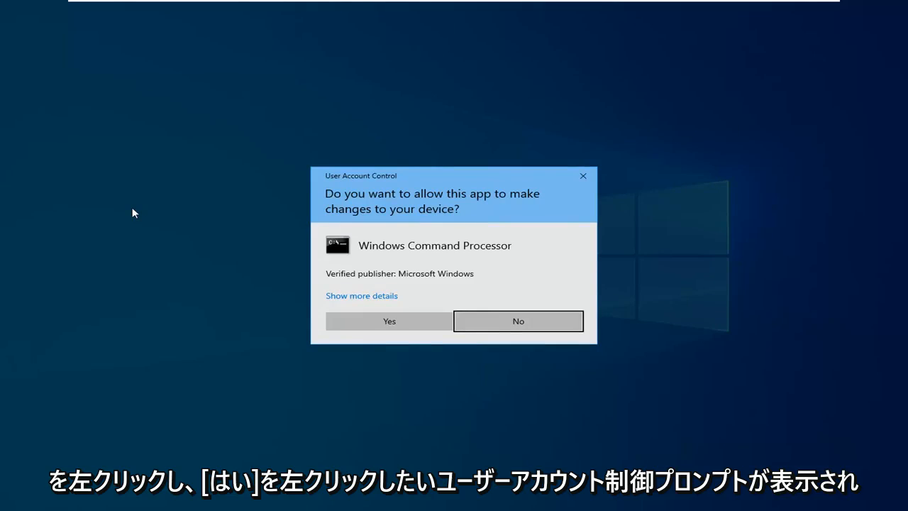
pyautogui.click(388, 320)
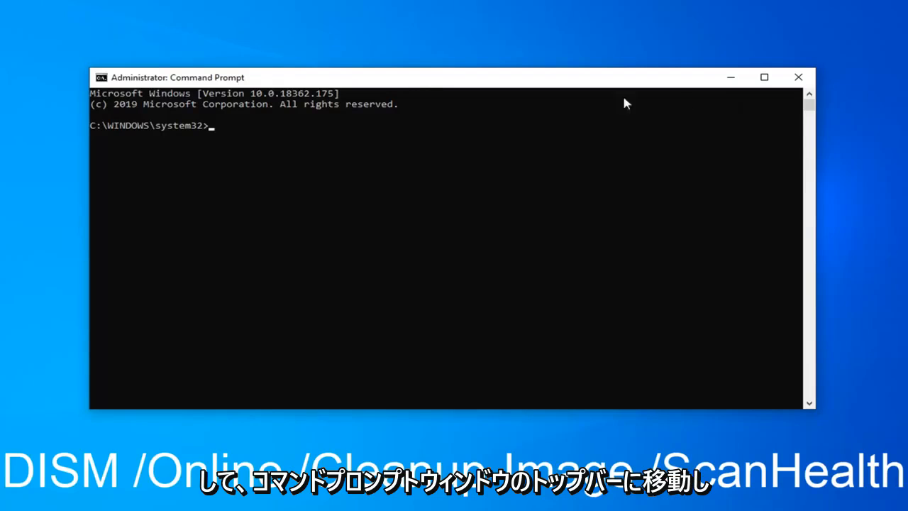
pyautogui.moveTo(400, 84)
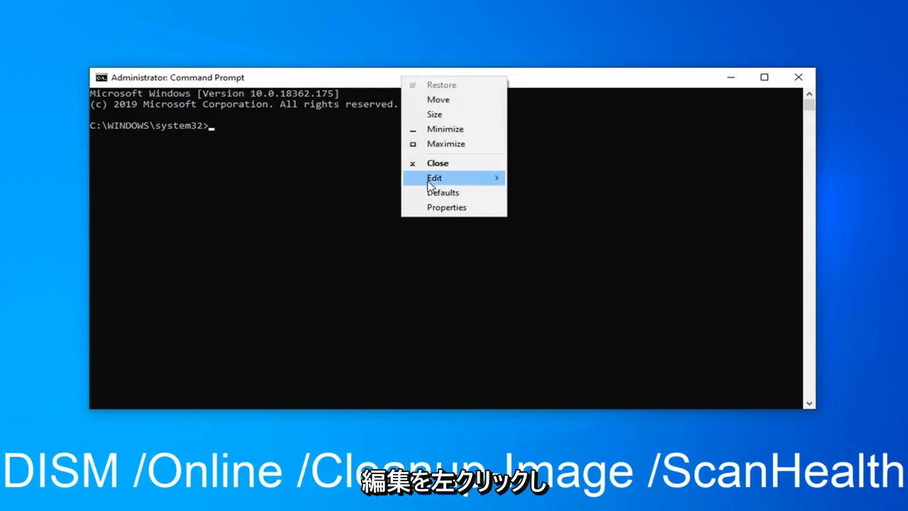
# - Paste DISM /Online /Cleanup-Image /ScanHealth via Edit > Paste and run it
pyautogui.click(434, 177)
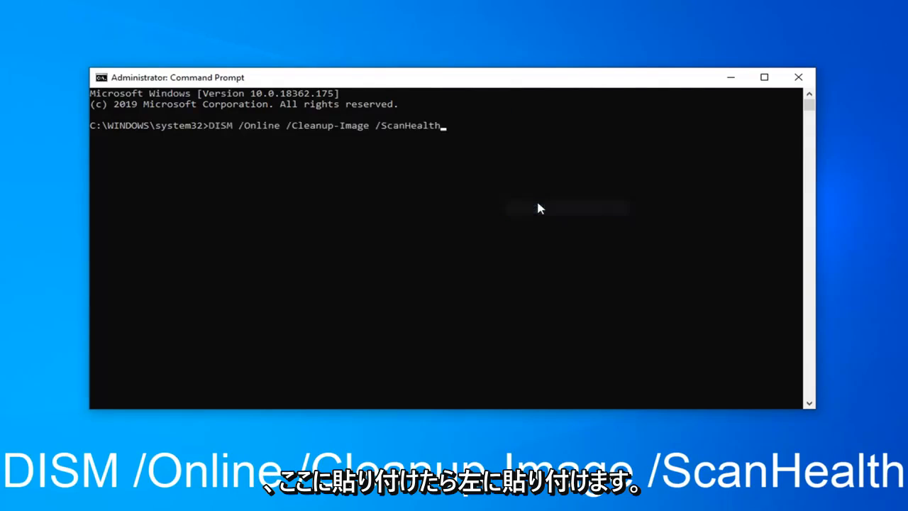
pyautogui.press('enter')
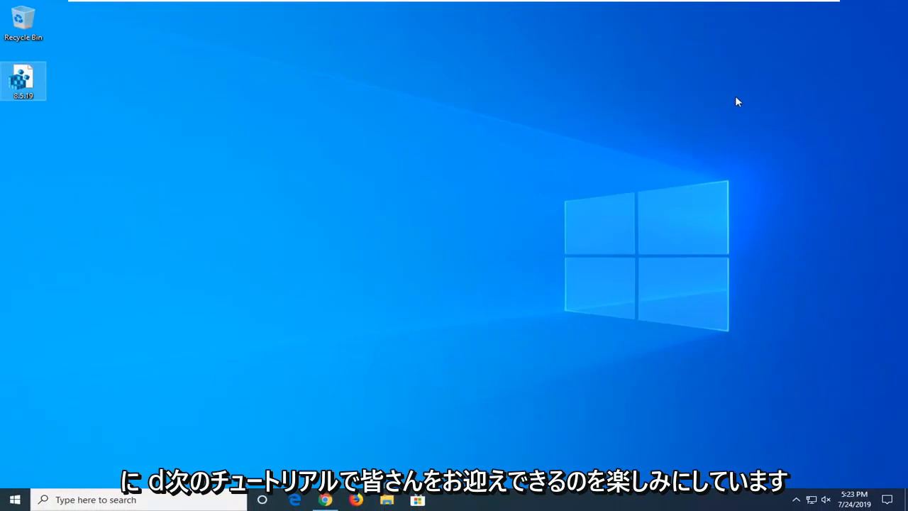
pyautogui.moveTo(888, 234)
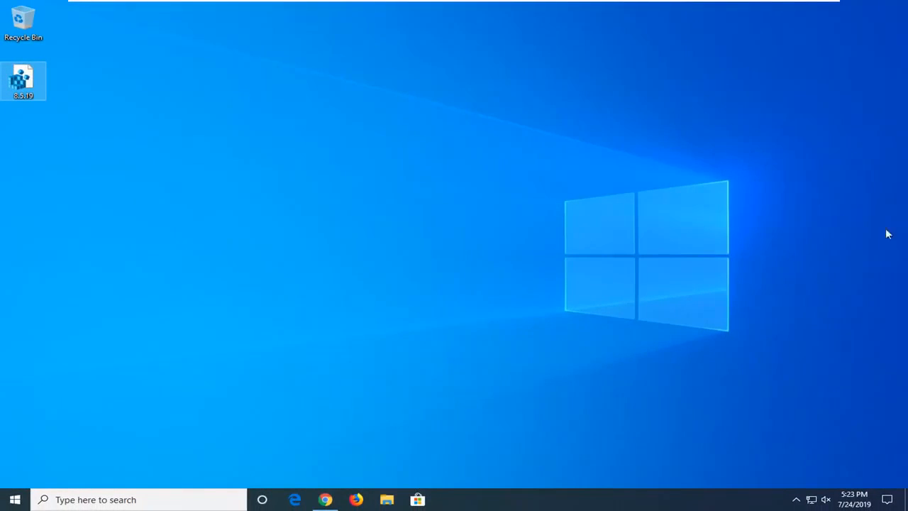